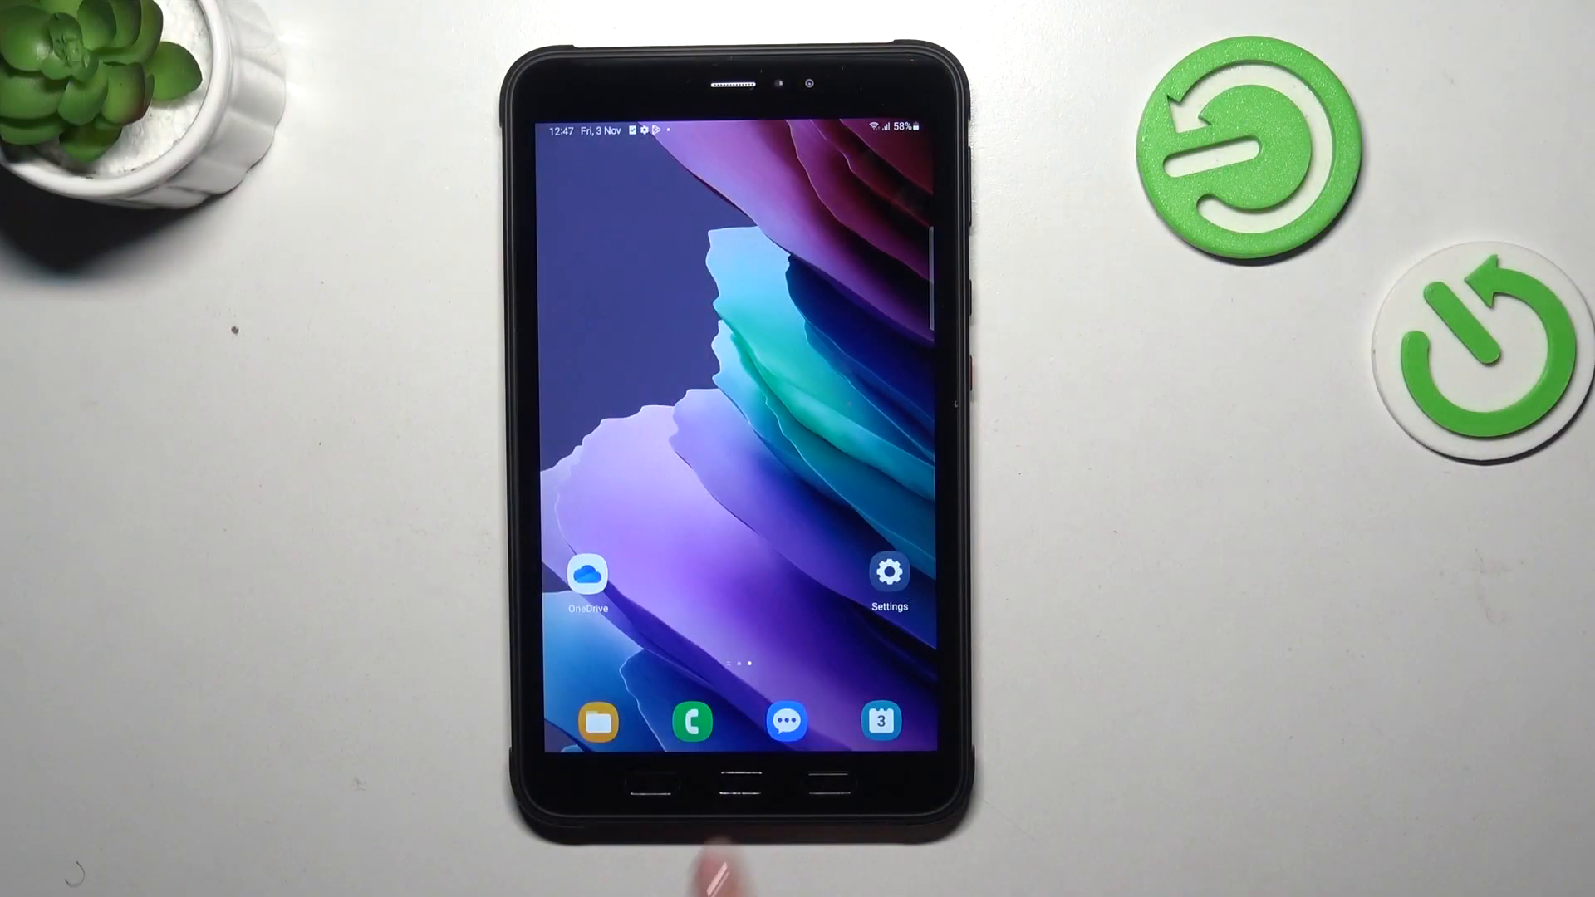
Launch Settings from the home screen, landing on the Connections page
{"action": "left_click", "coordinate": [886, 573]}
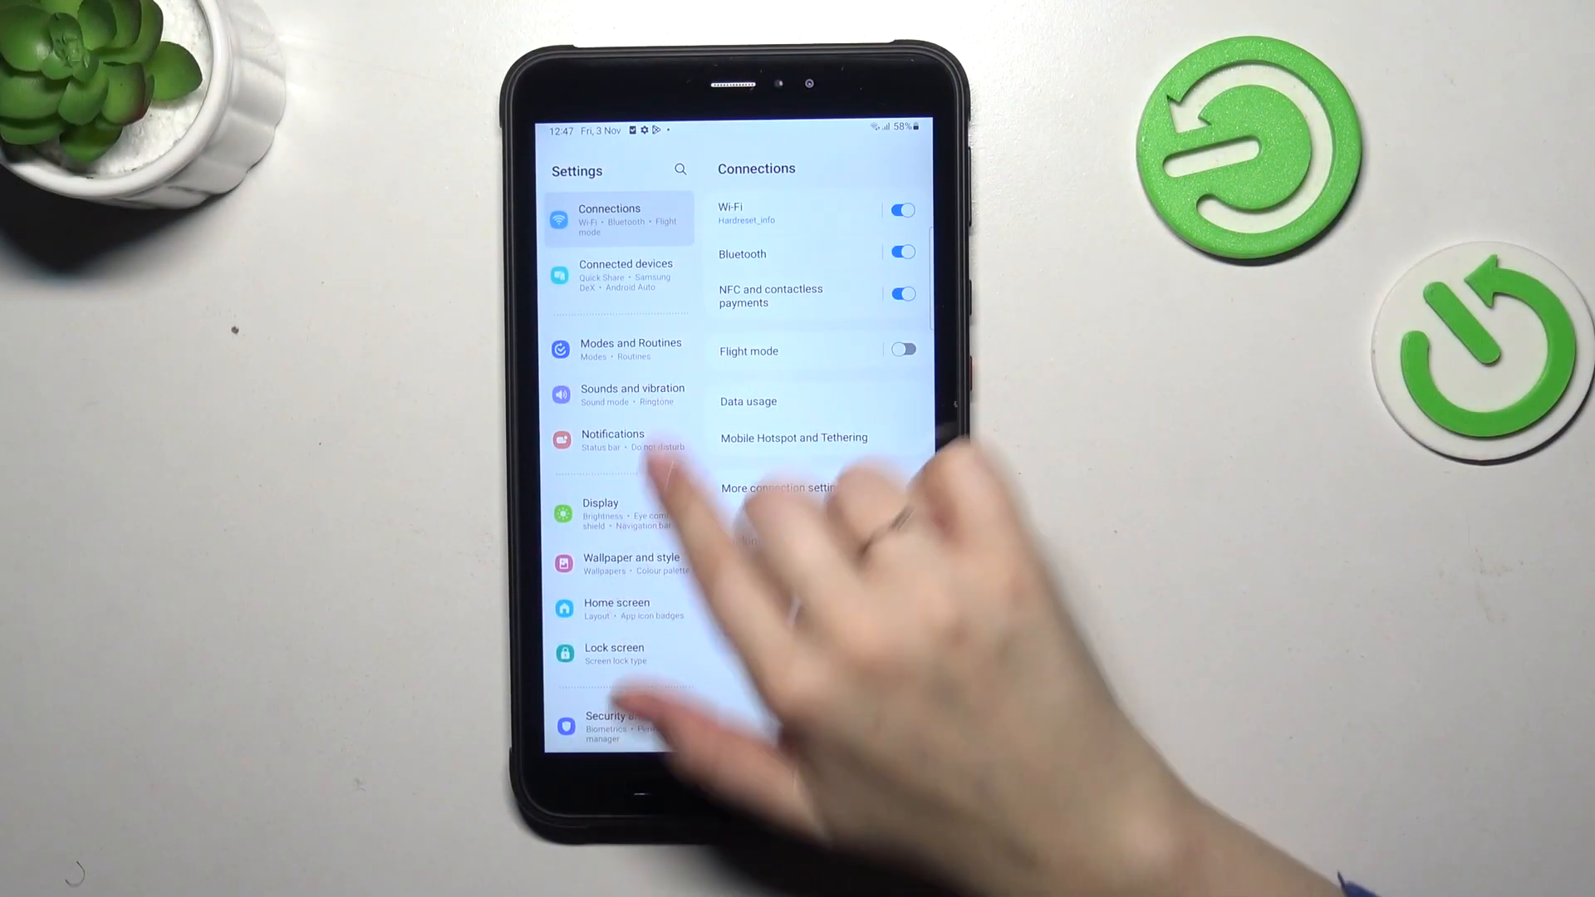
{"action": "scroll", "scroll_direction": "down", "scroll_amount": 3}
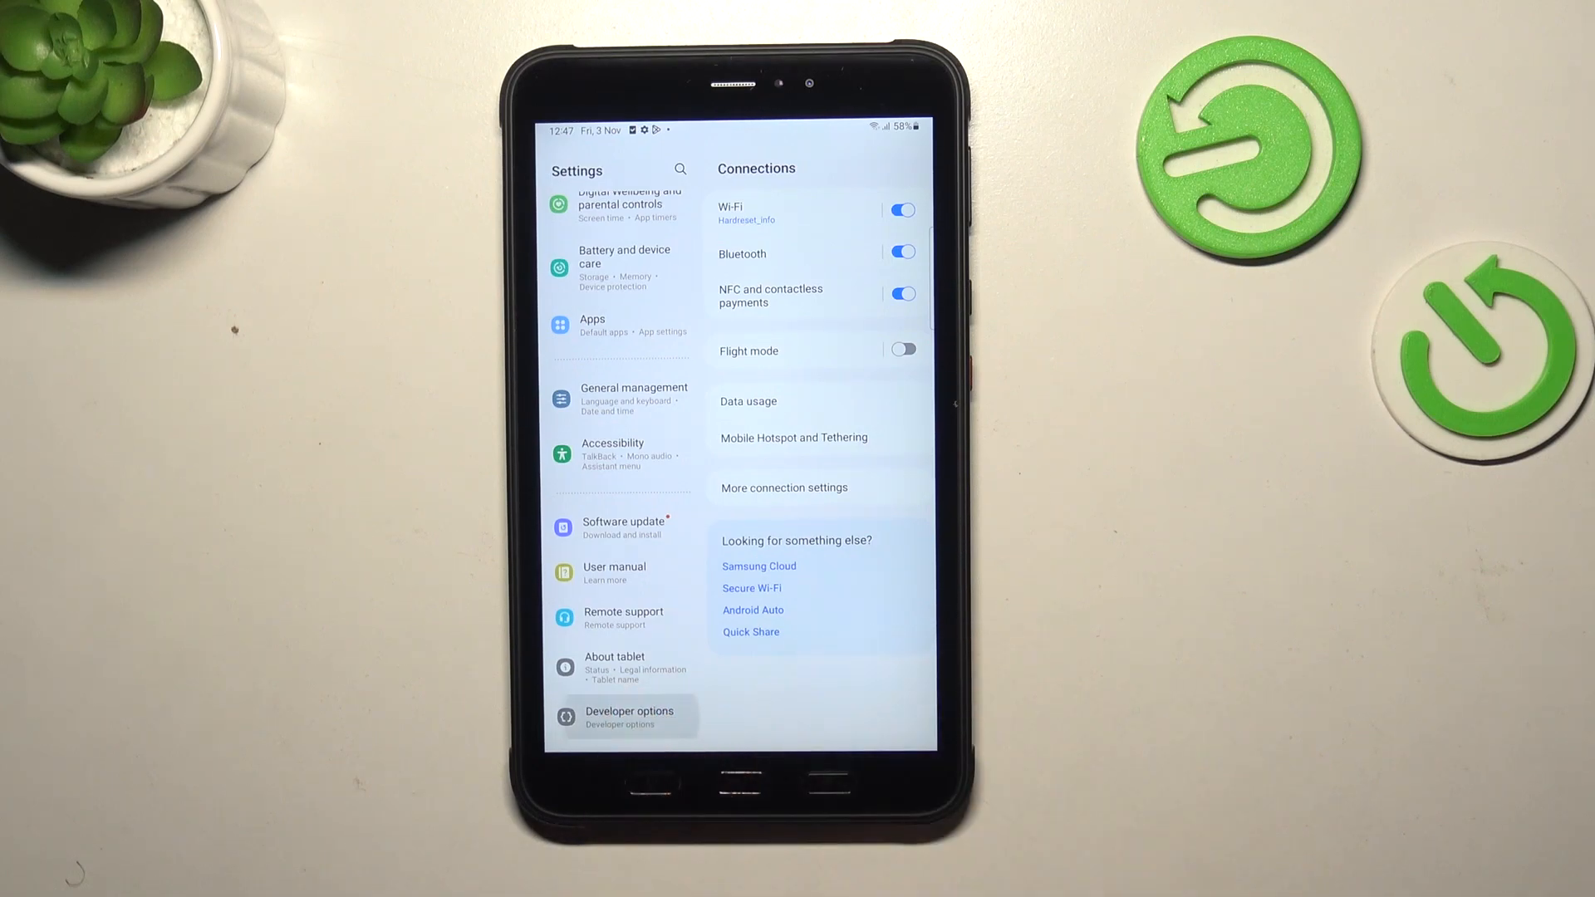
Enter Developer options and switch on Pointer location
{"action": "left_click", "coordinate": [627, 717]}
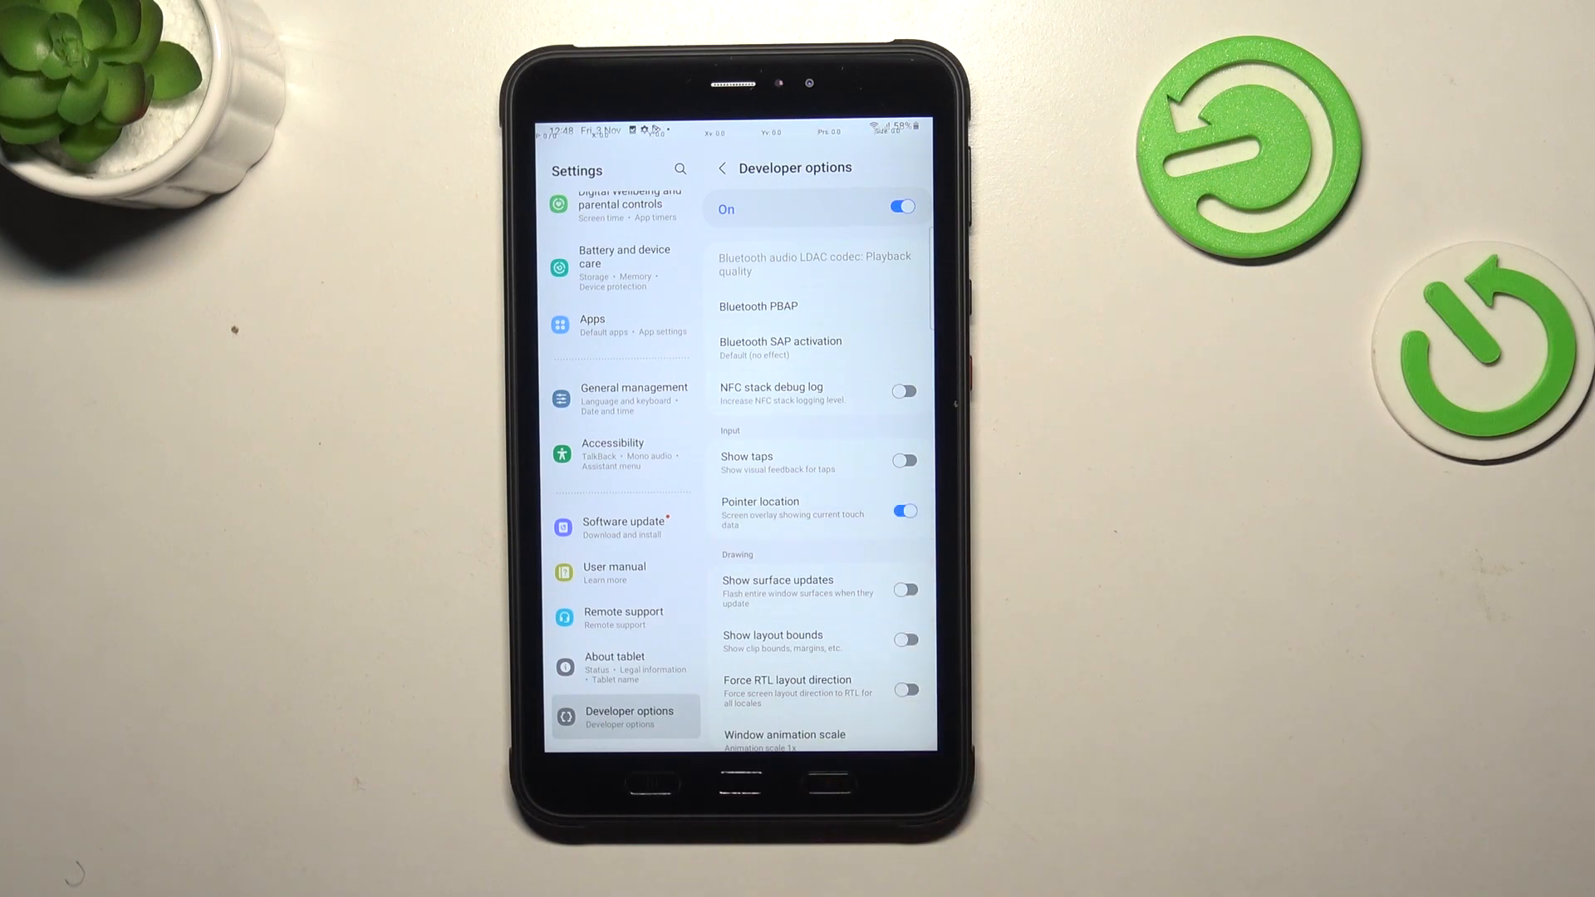
Show the Window animation scale choices, currently at 1x
{"action": "left_click", "coordinate": [782, 740]}
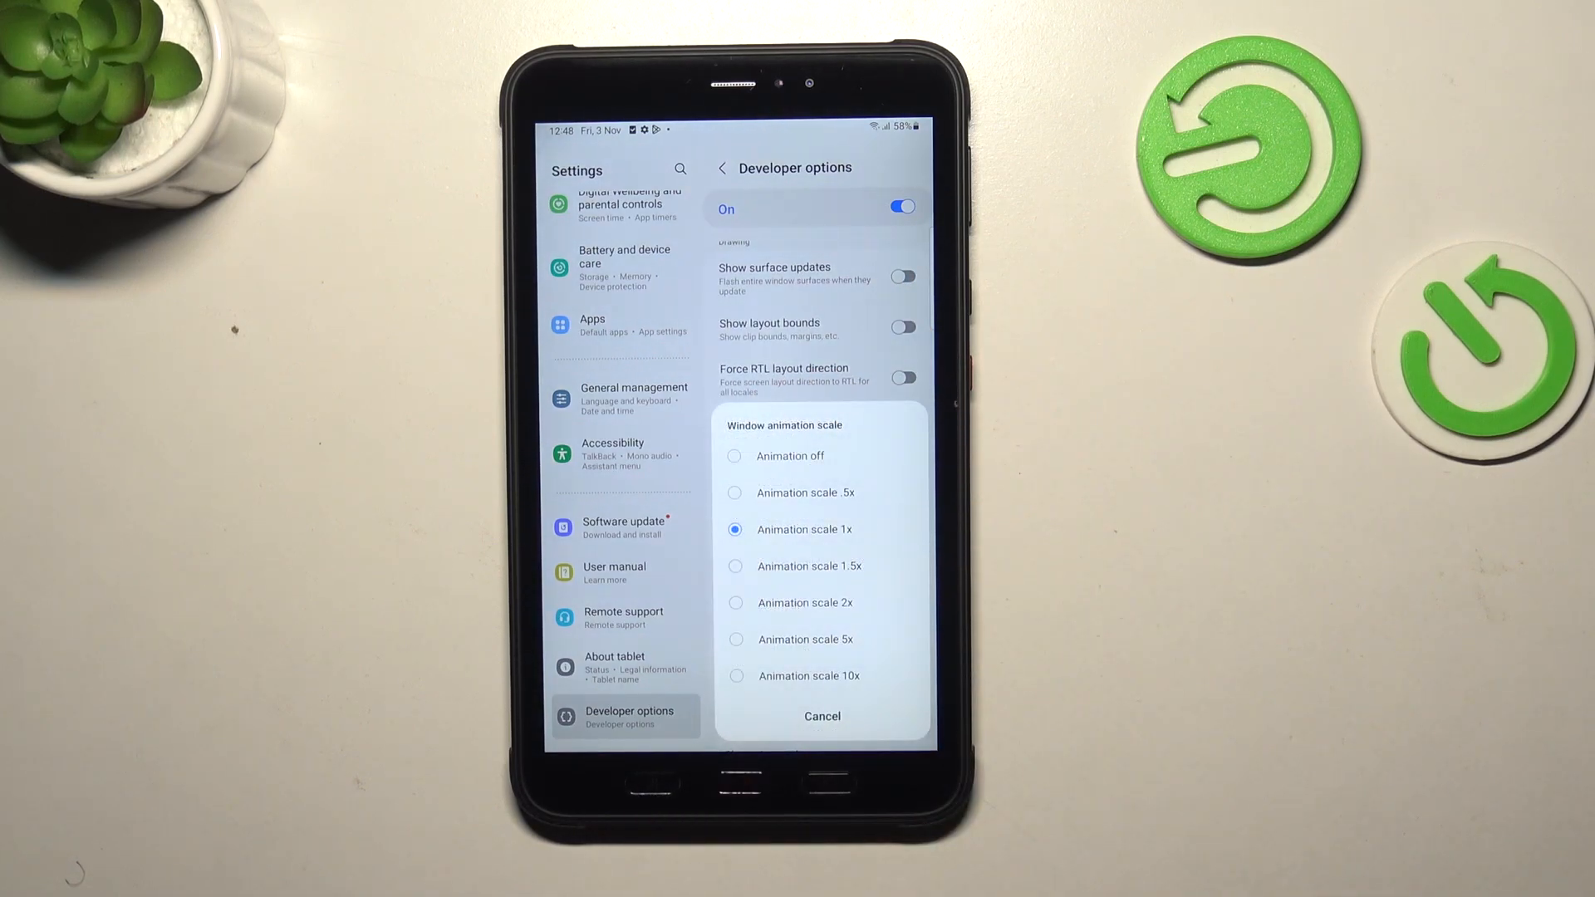